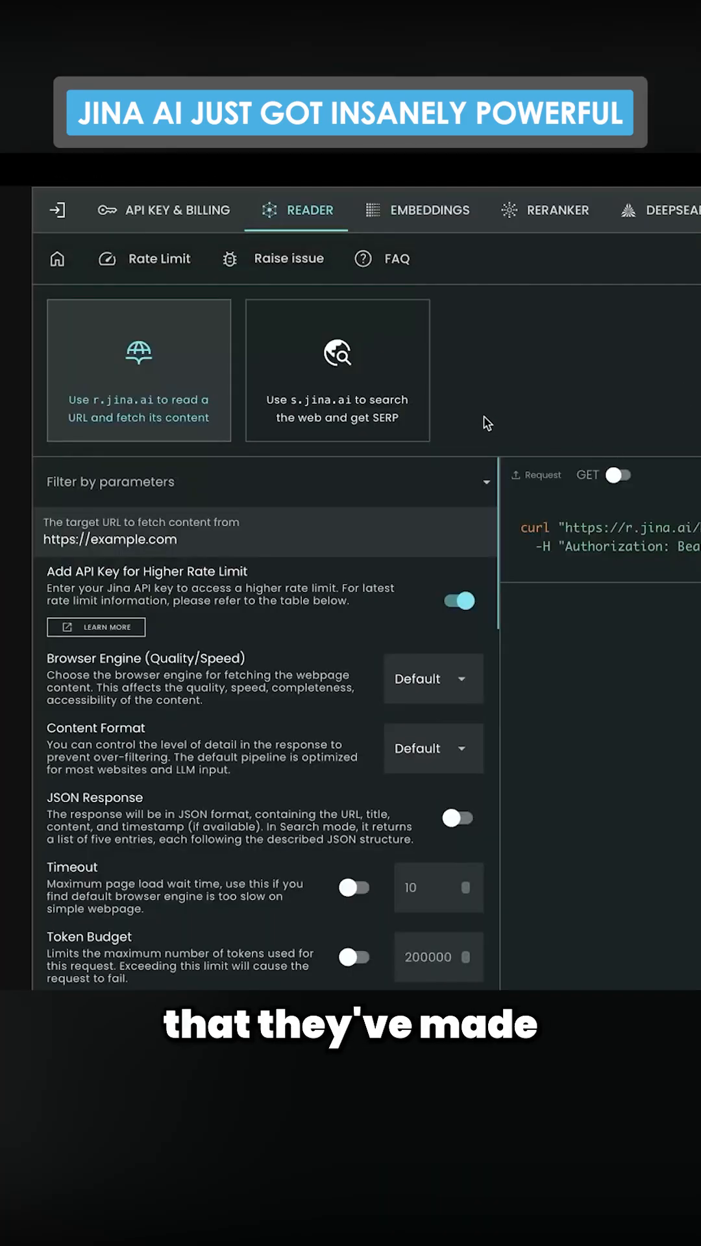
pyautogui.moveTo(406, 412)
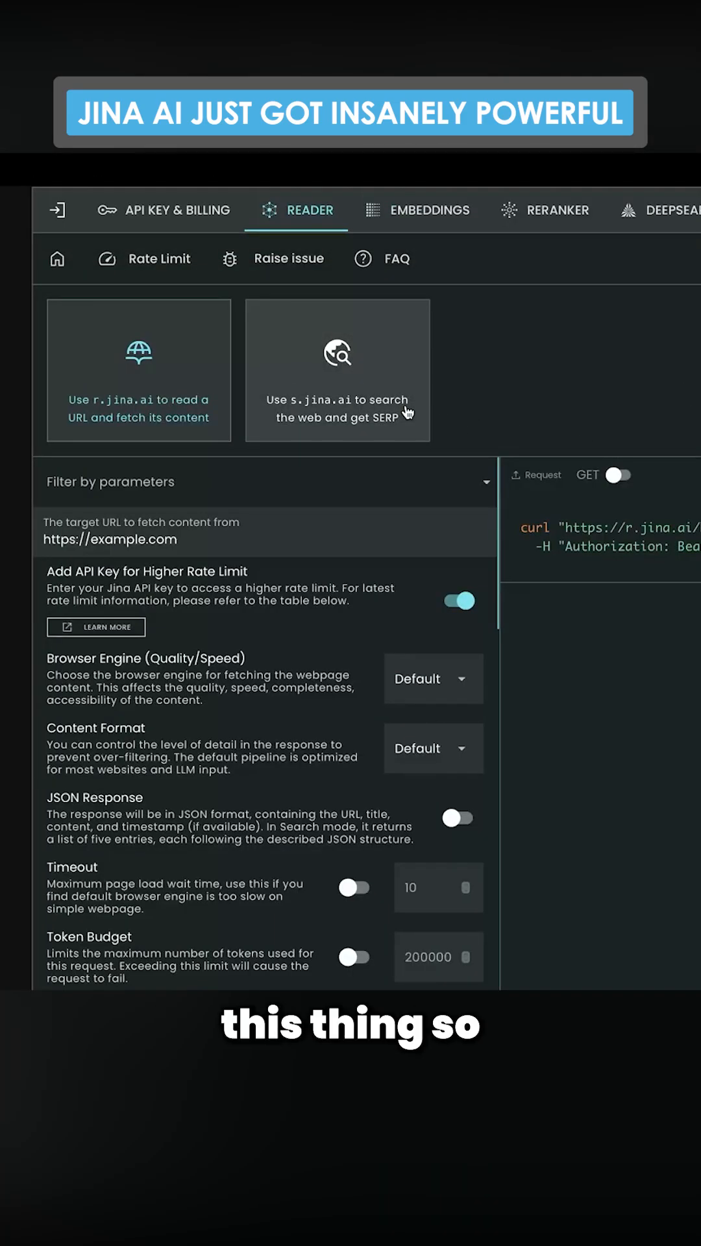
# Select the s.jina.ai web search mode, briefly revisiting r.jina.ai, to show its keyword parameters.
pyautogui.click(337, 370)
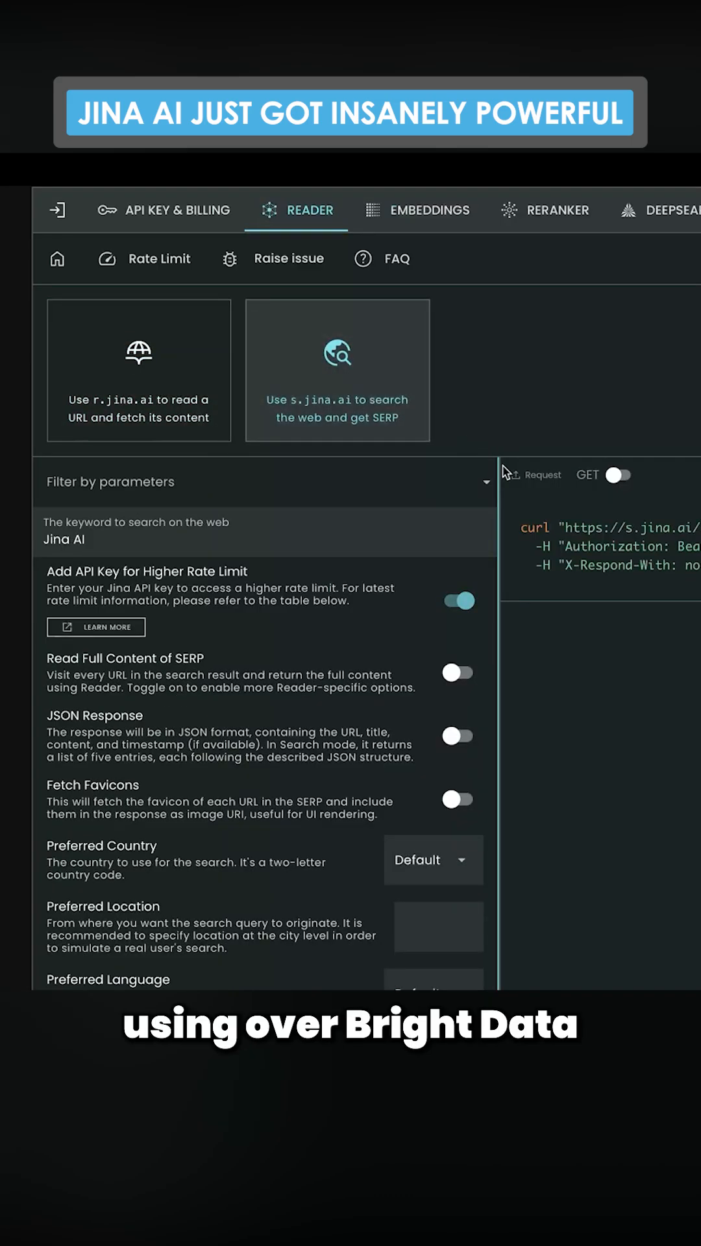
pyautogui.click(139, 370)
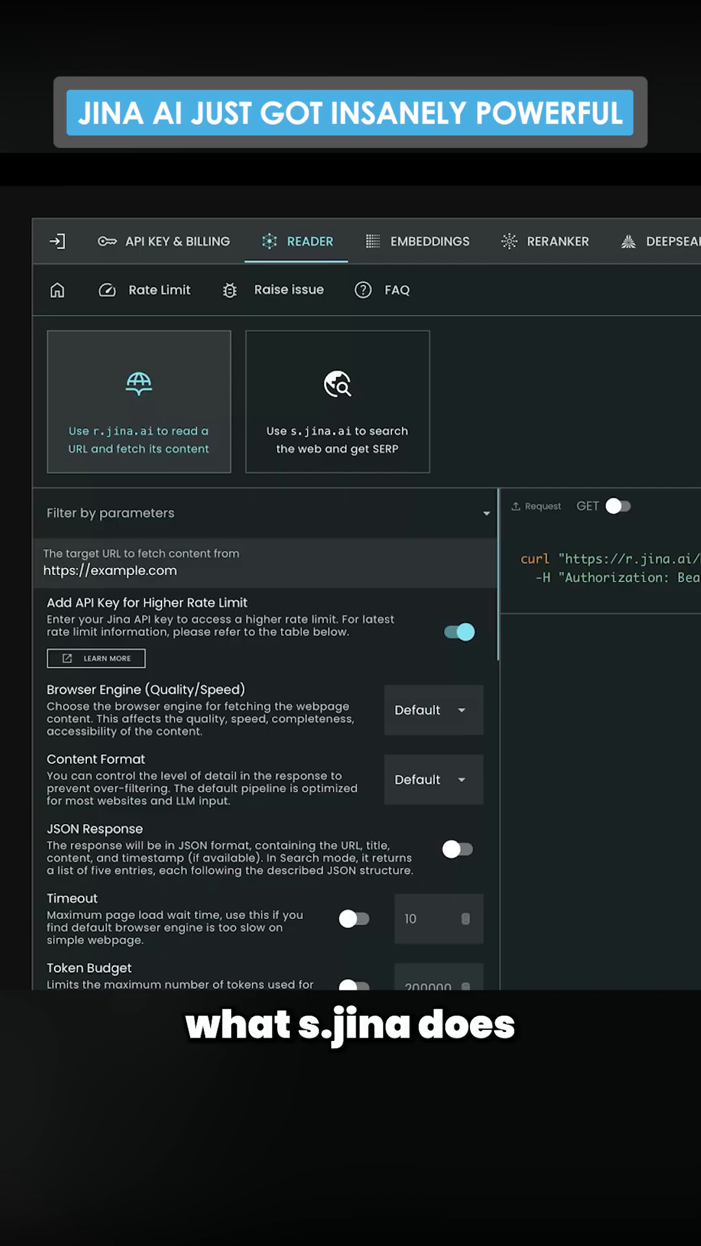
pyautogui.click(338, 401)
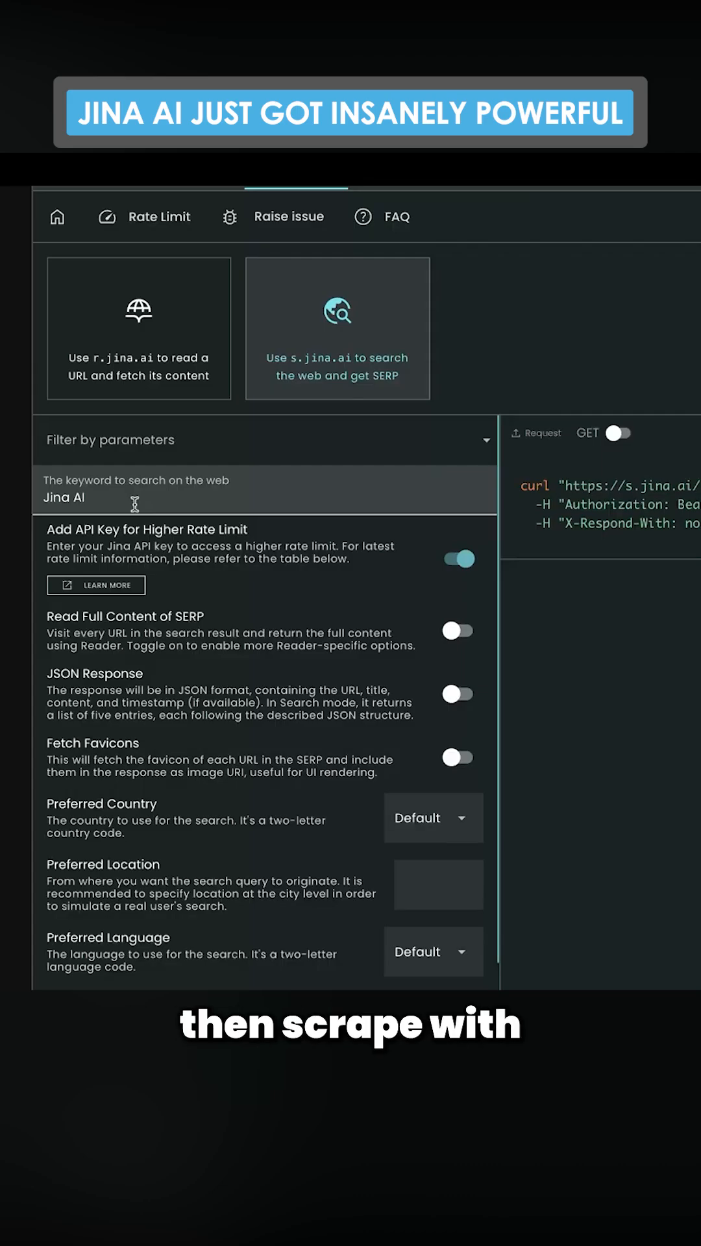
# Replace the 'Jina AI' keyword with '"write for us" Italian suits'.
pyautogui.doubleClick(63, 497)
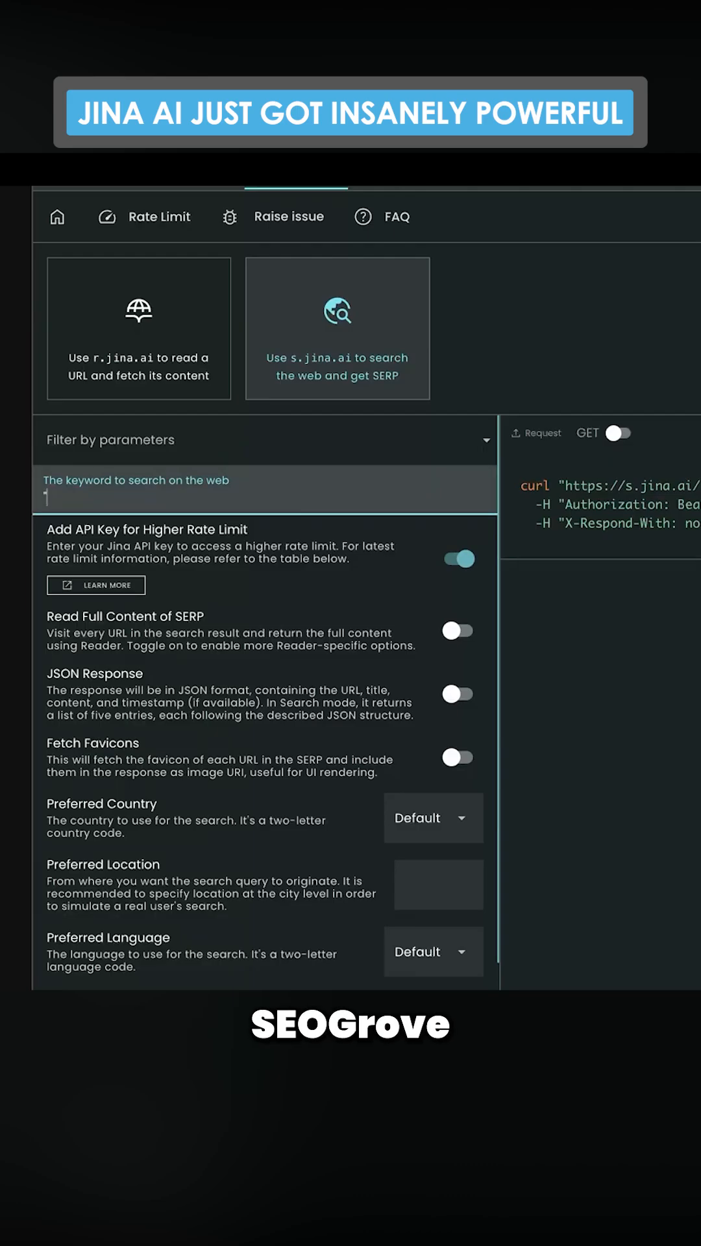
pyautogui.write('"write for u')
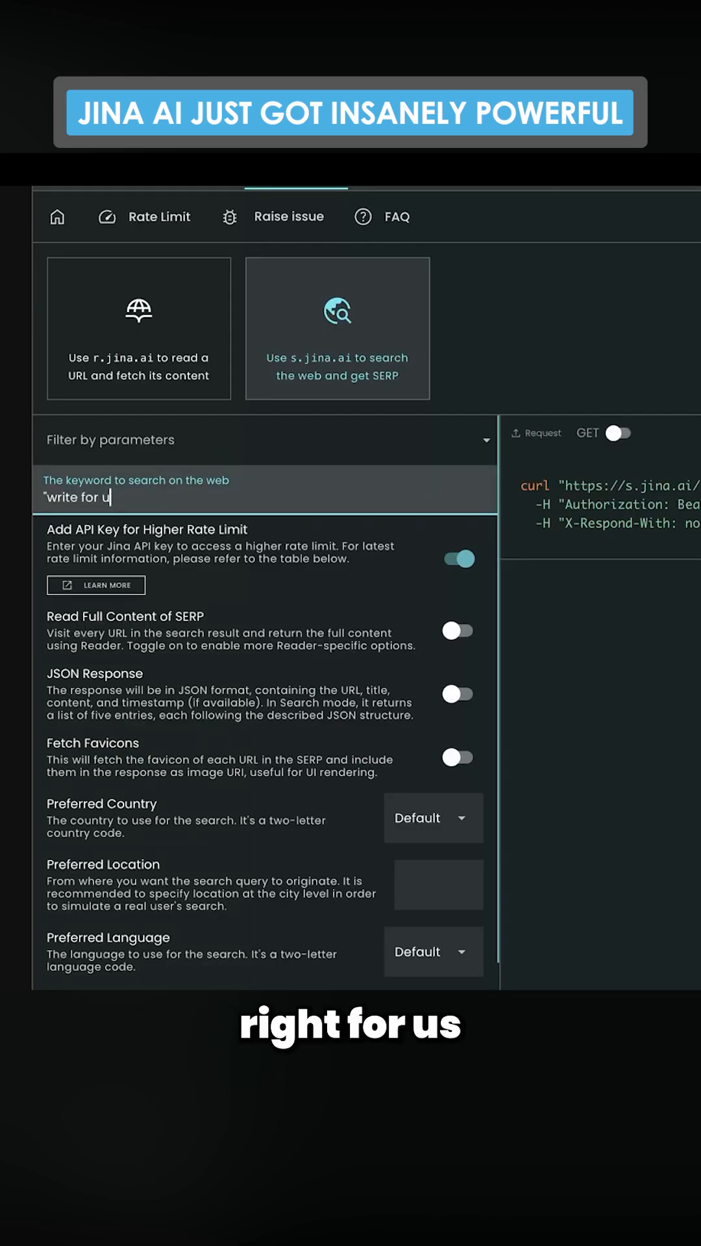
pyautogui.write('s" "keyo')
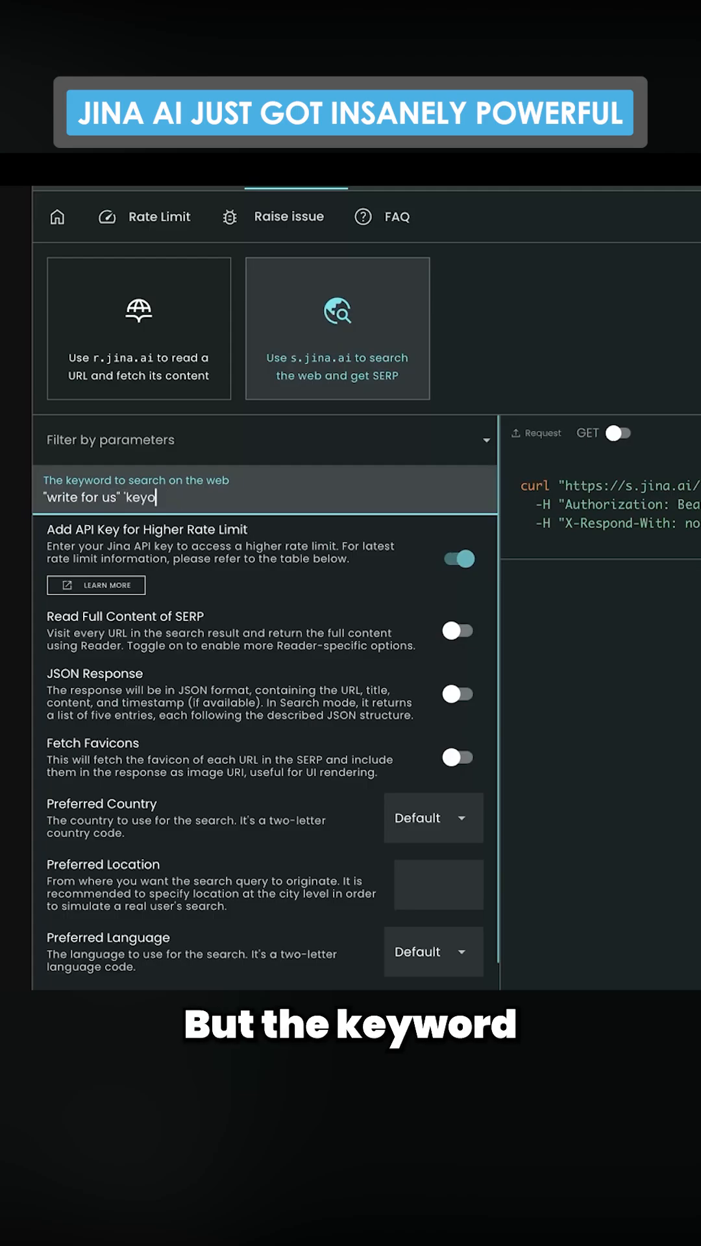
pyautogui.write('italian')
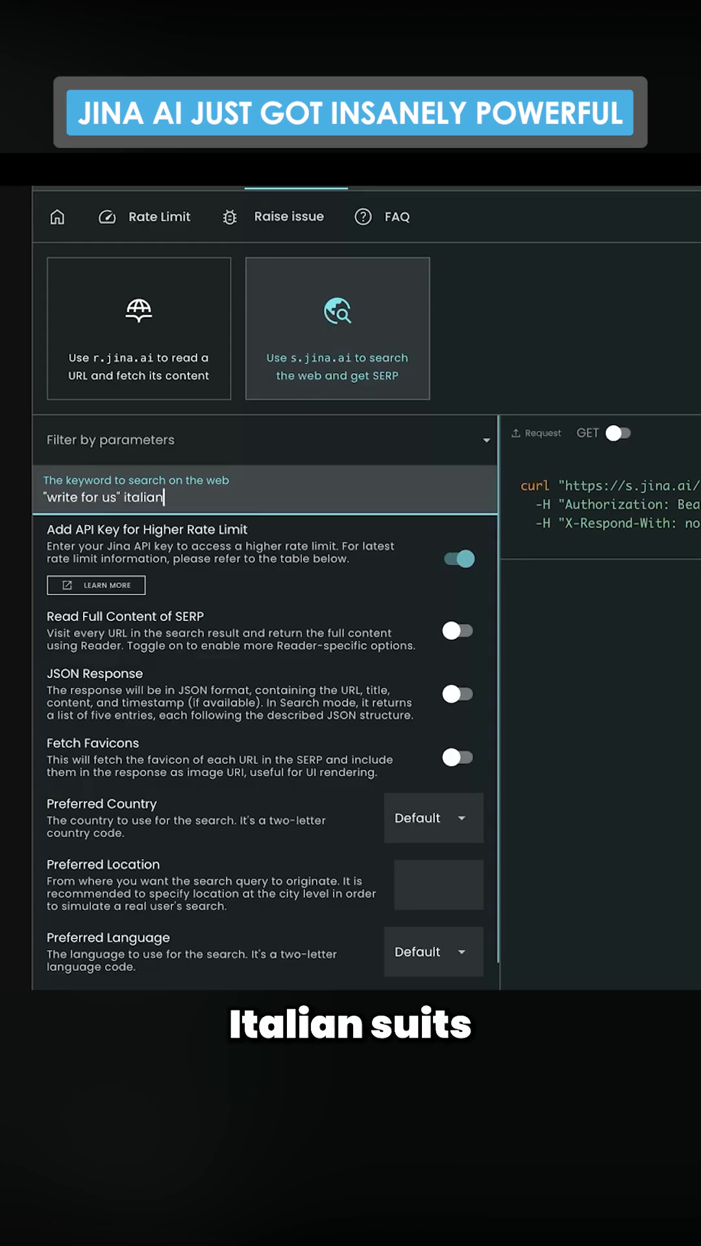
pyautogui.write('suits')
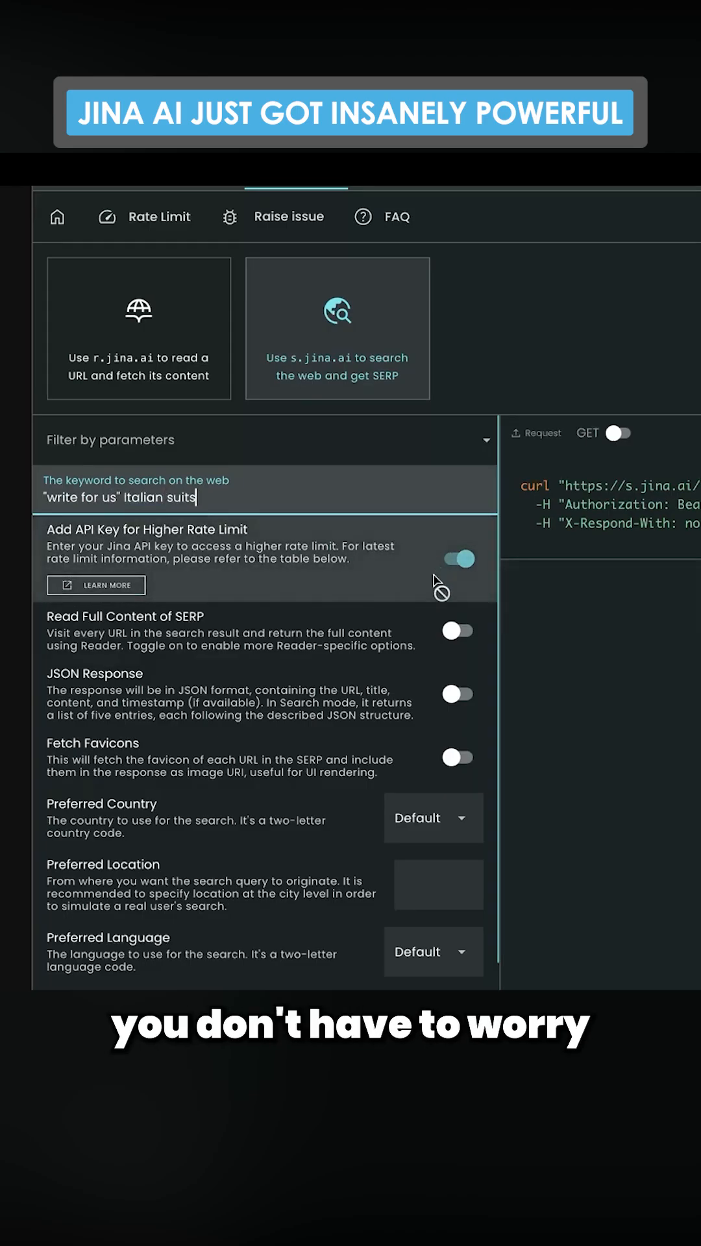
# Set preferred country UK, preferred language English, and pagination offset 1.
pyautogui.scroll(-3)
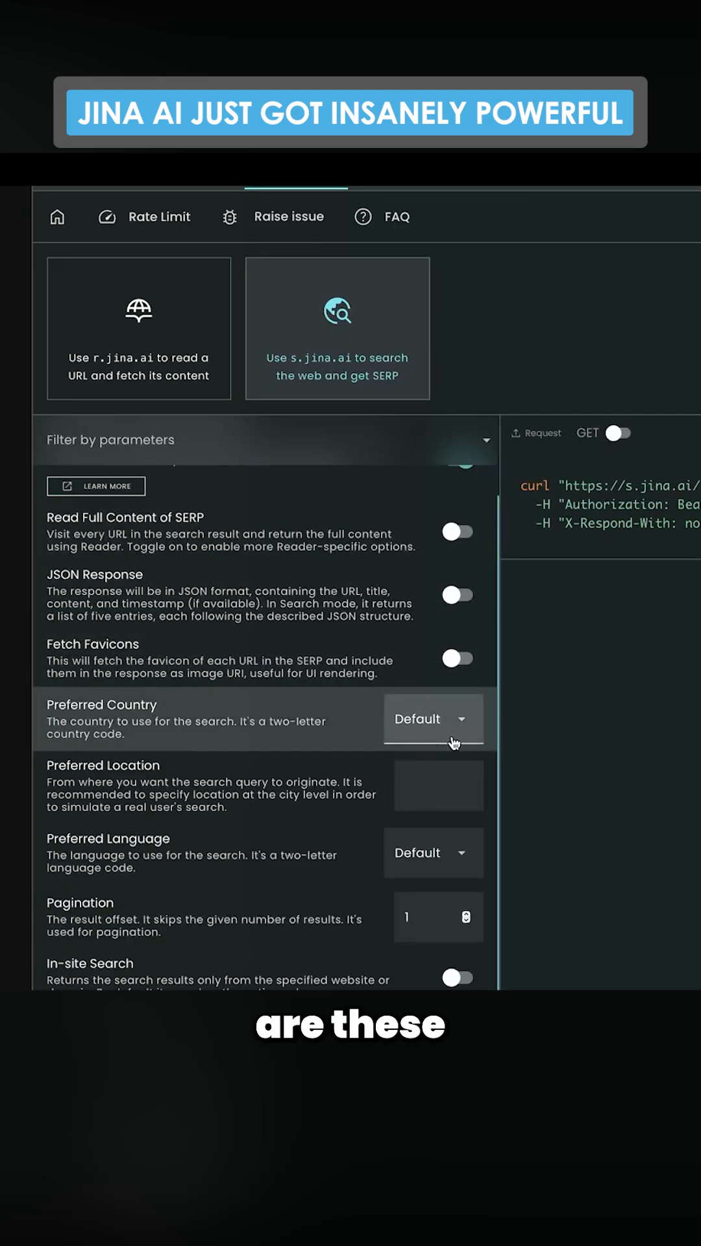
pyautogui.scroll(-3)
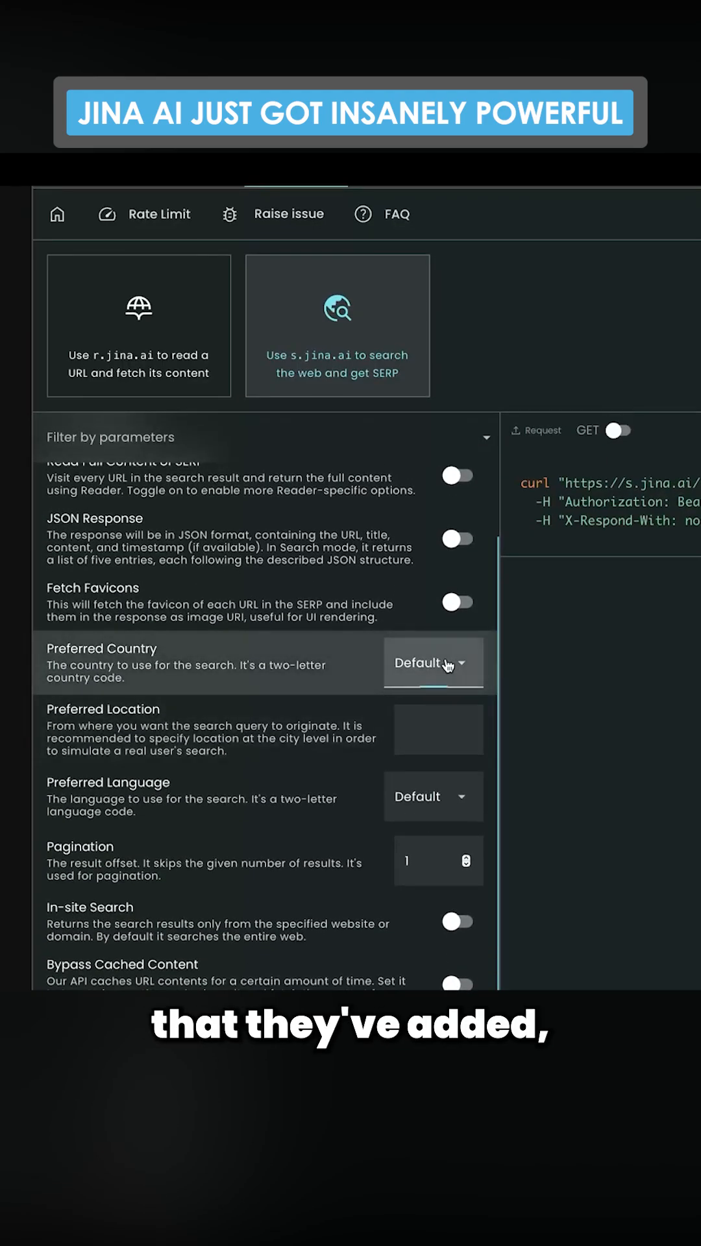
pyautogui.click(432, 663)
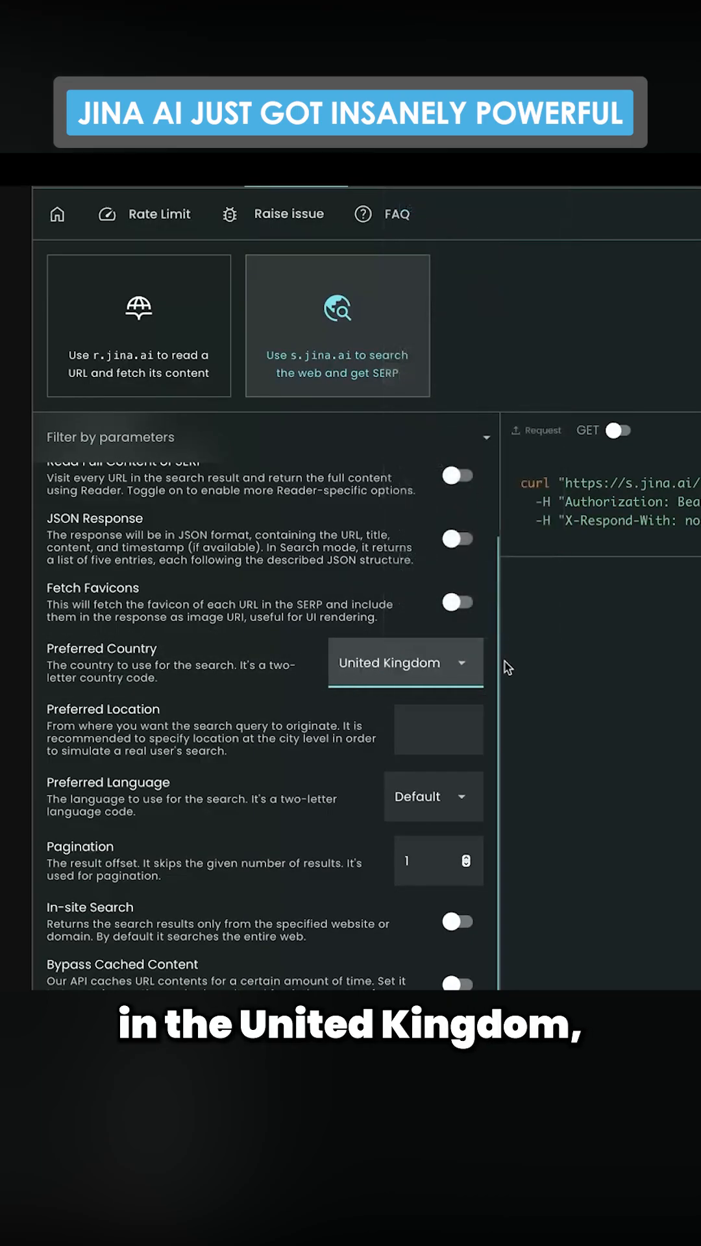
pyautogui.moveTo(611, 738)
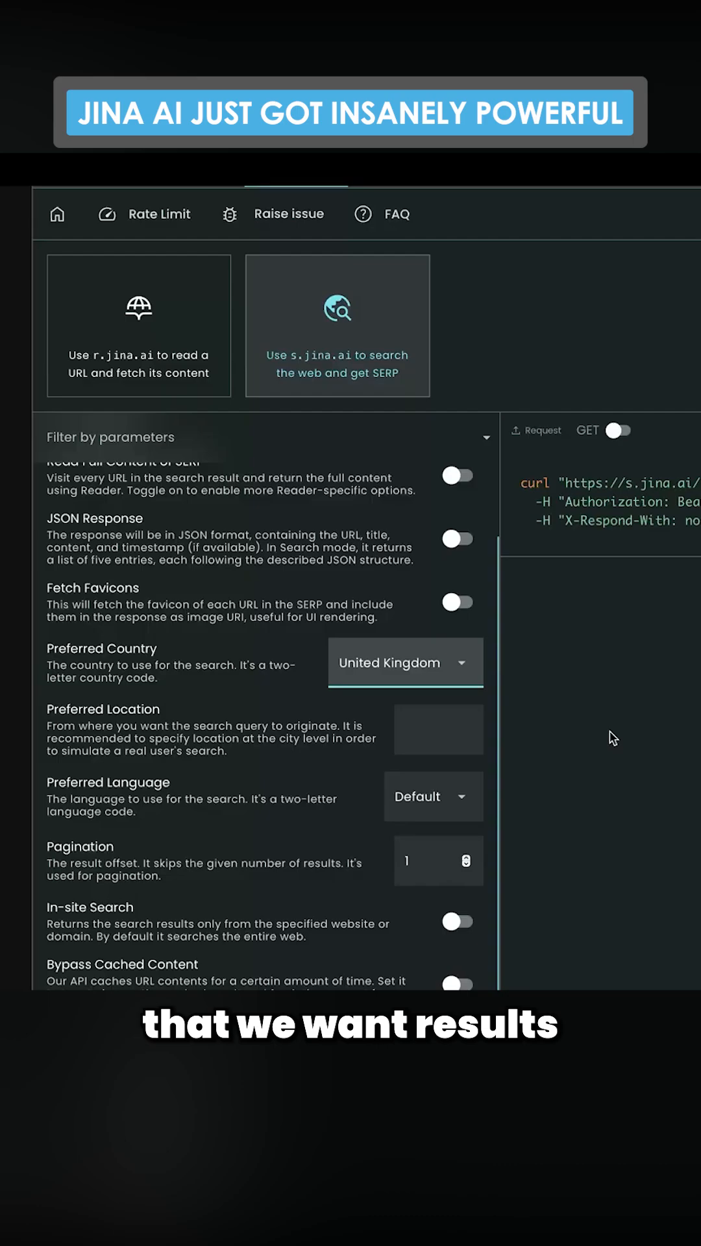
pyautogui.click(437, 729)
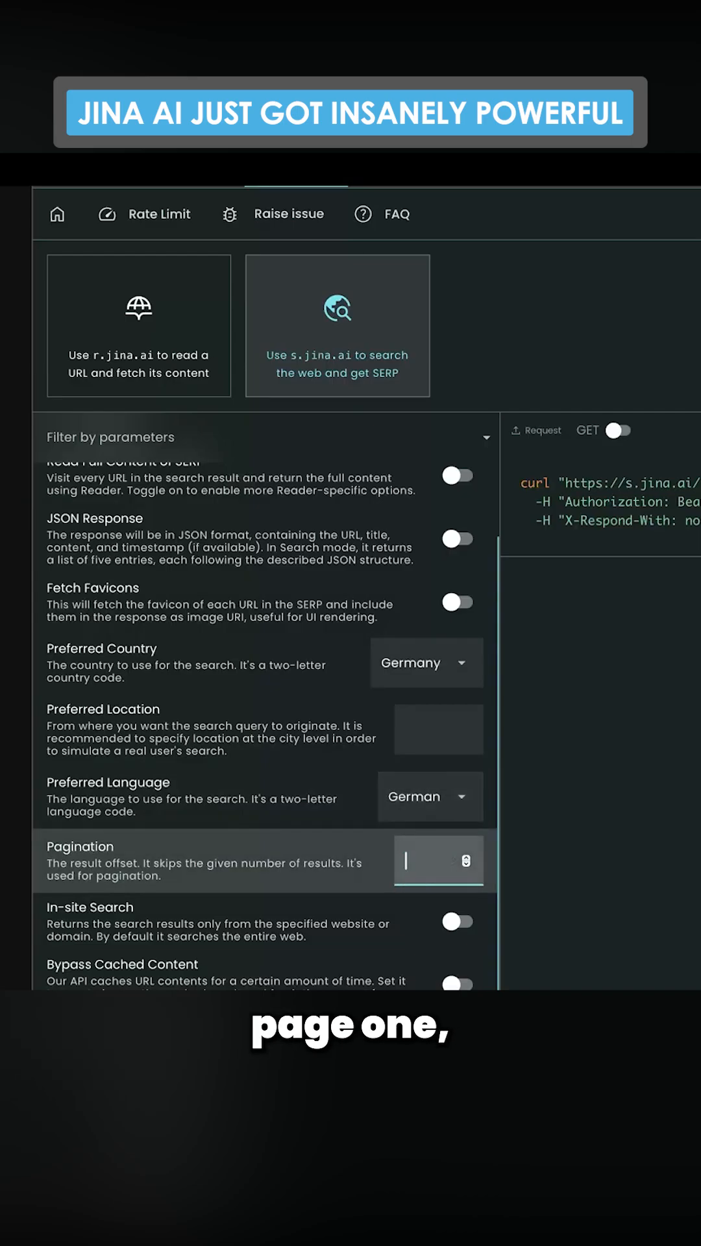
pyautogui.write('1')
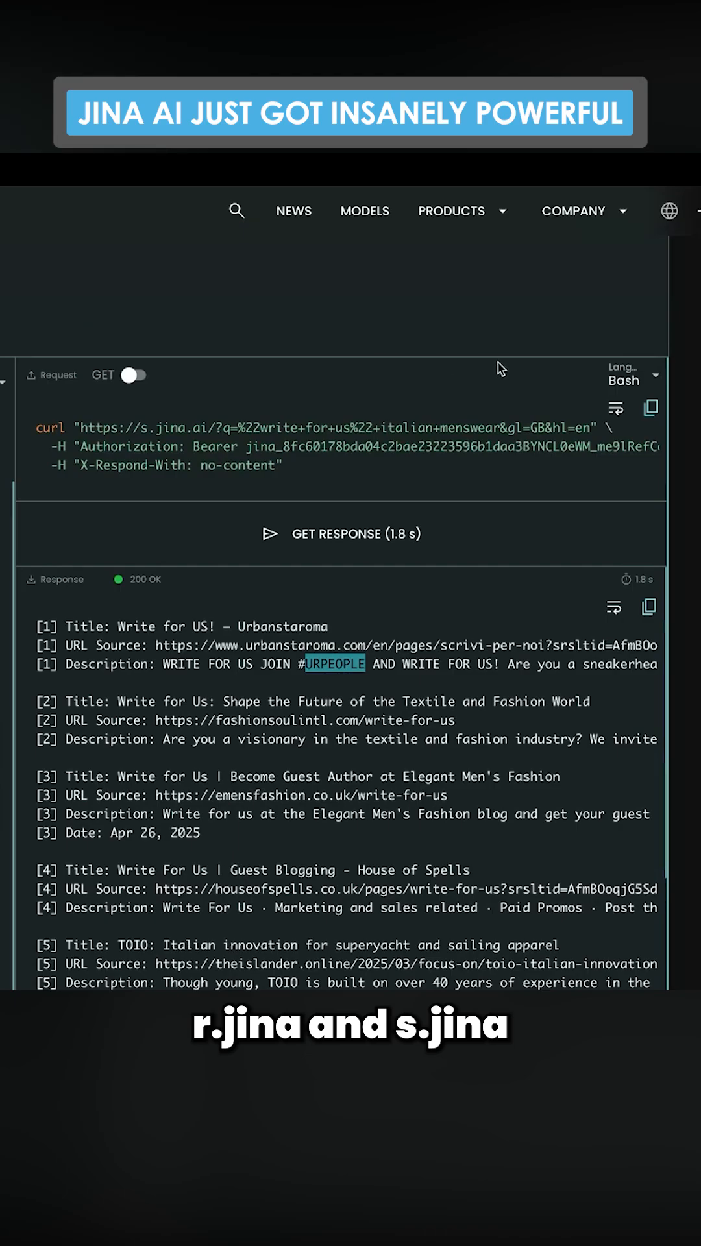
# Show the request sample as Python code, copy it, and review the returned results.
pyautogui.click(627, 375)
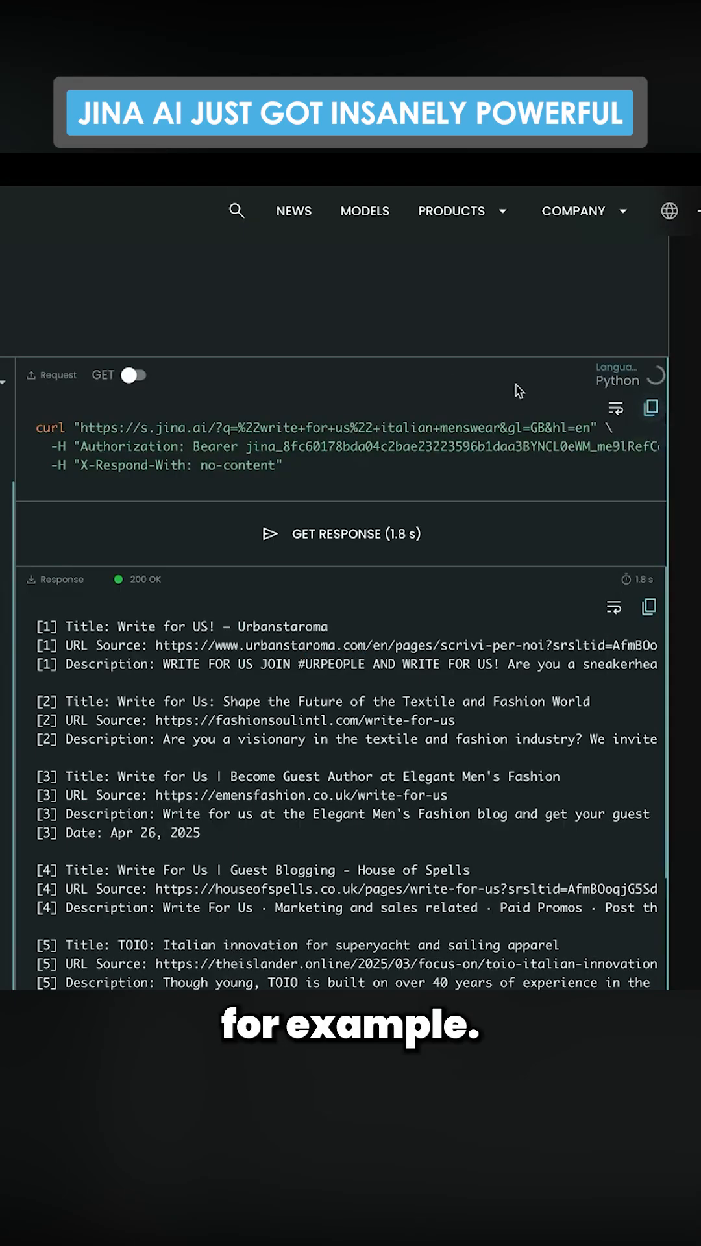
pyautogui.click(649, 408)
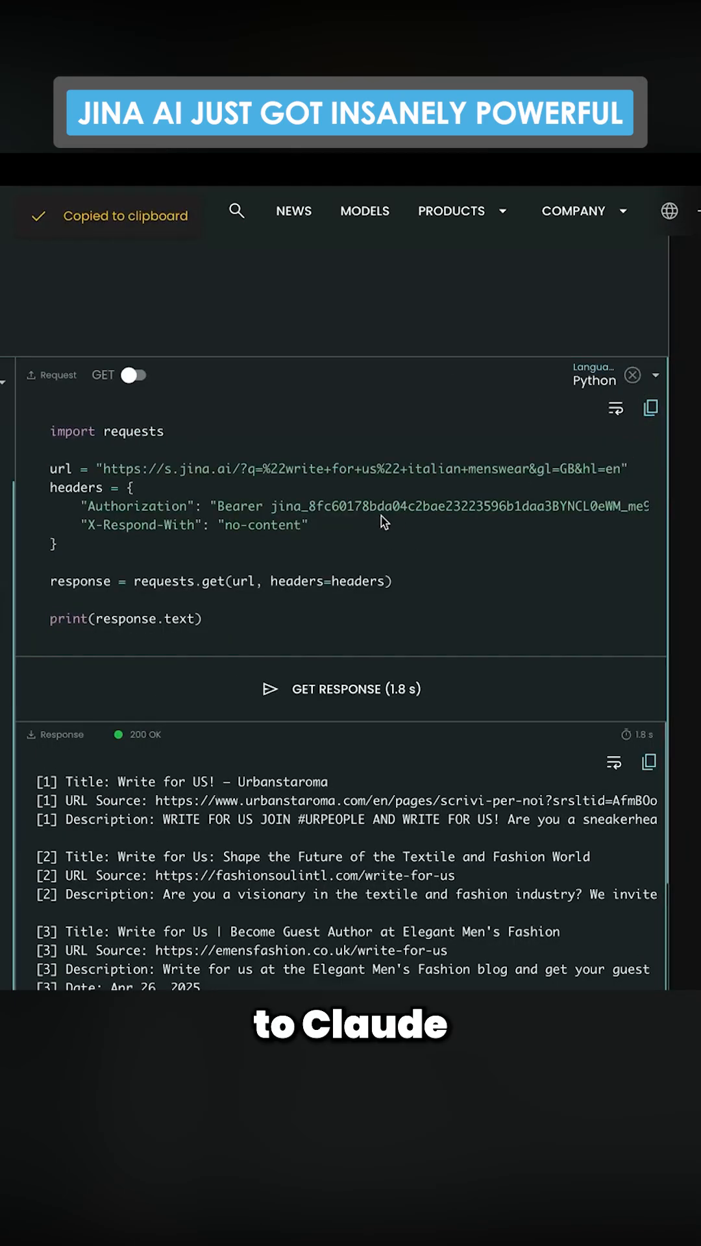
pyautogui.scroll(-3)
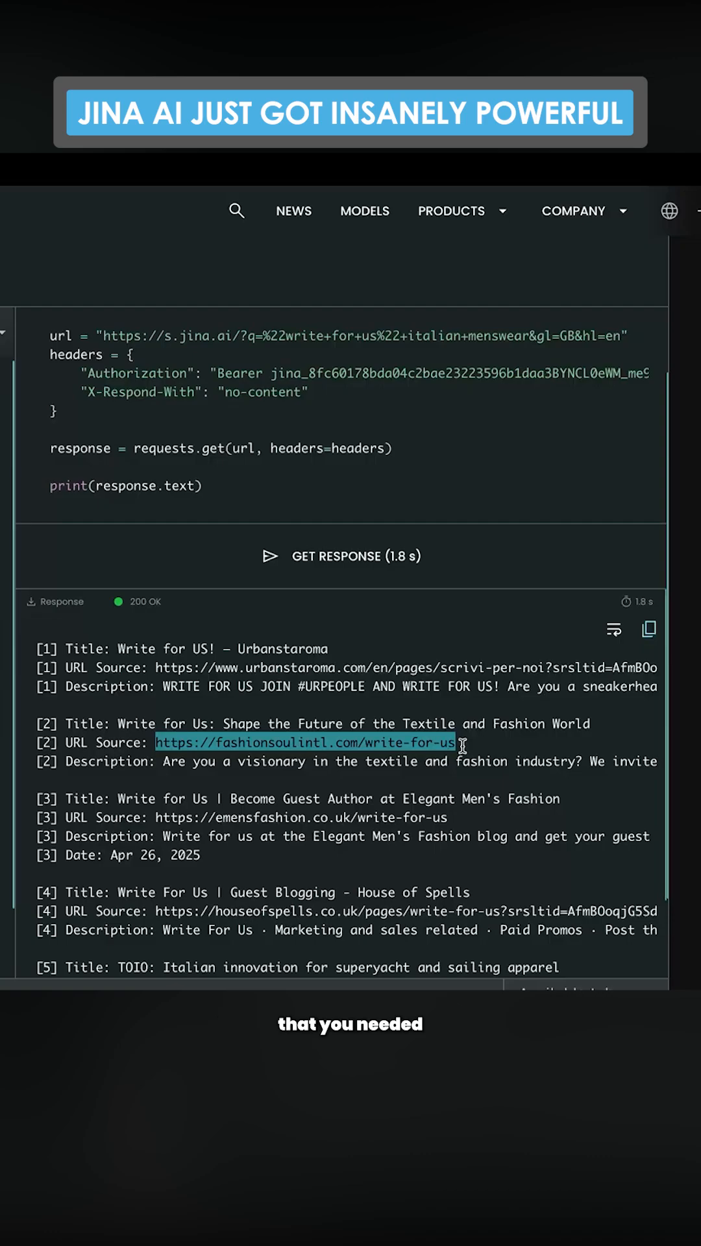
pyautogui.scroll(-3)
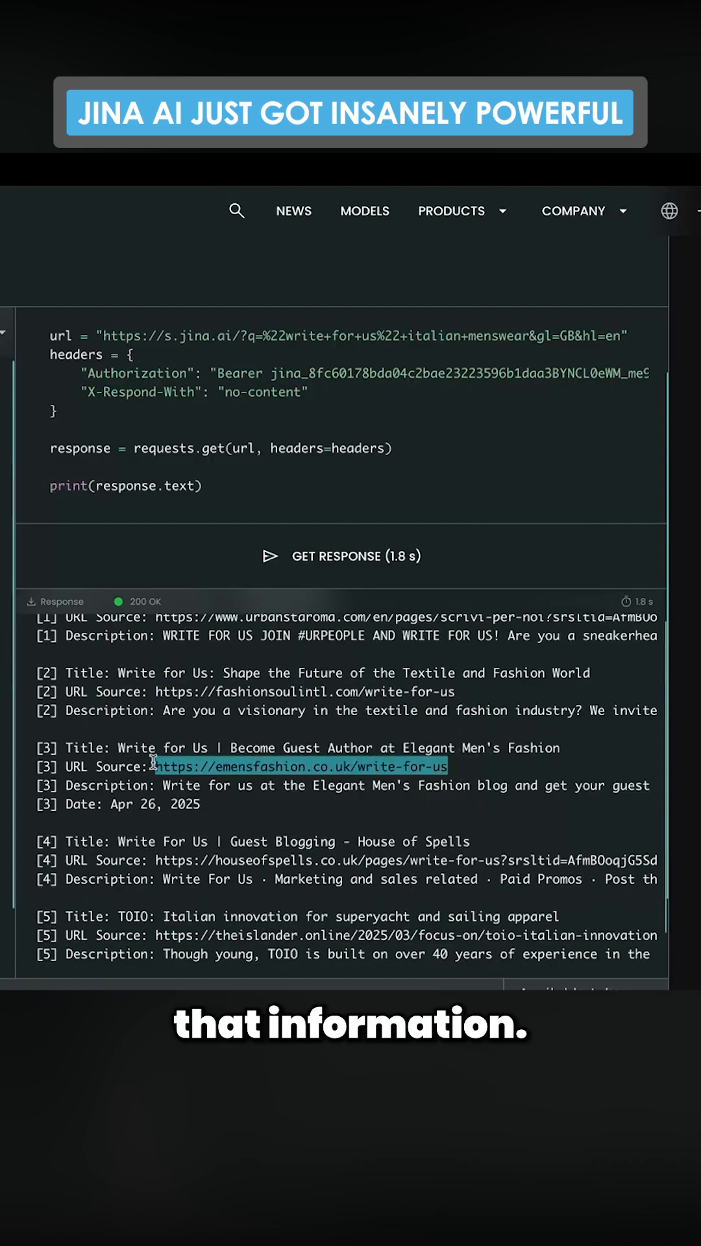